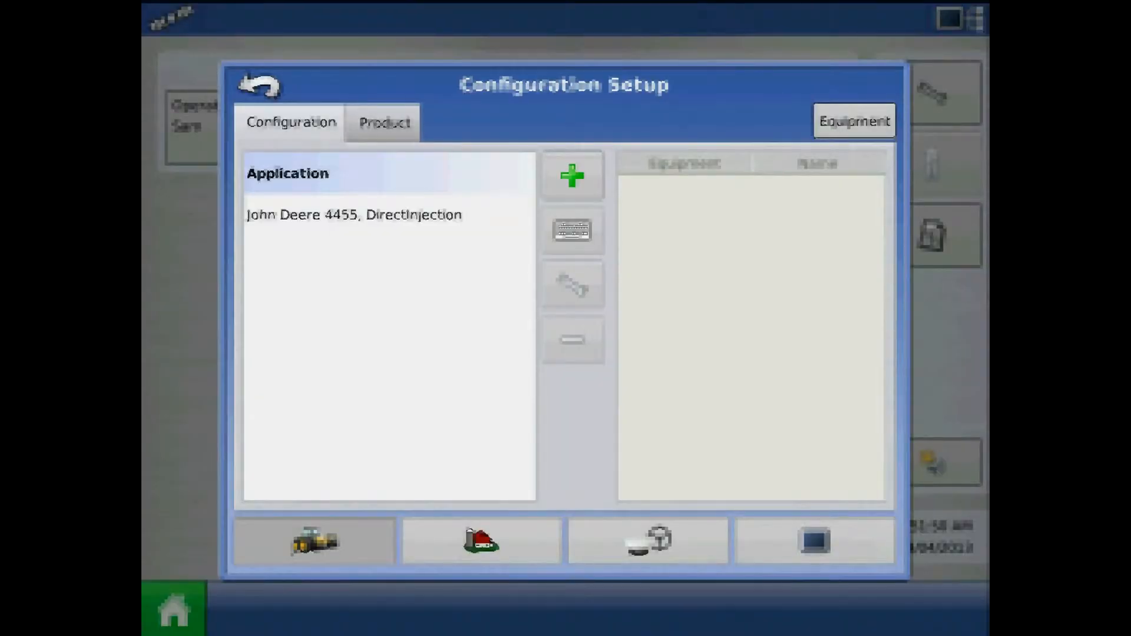
Open the DirectInjection controller's settings to view its 152 flow meter calibration.
left_click(353, 215)
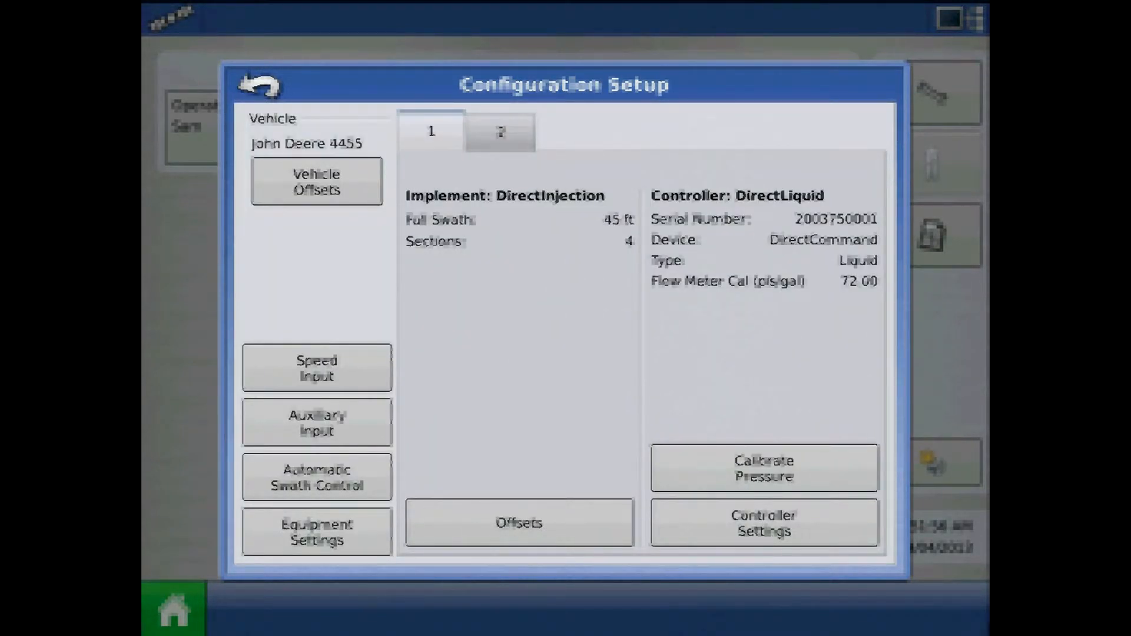
left_click(499, 132)
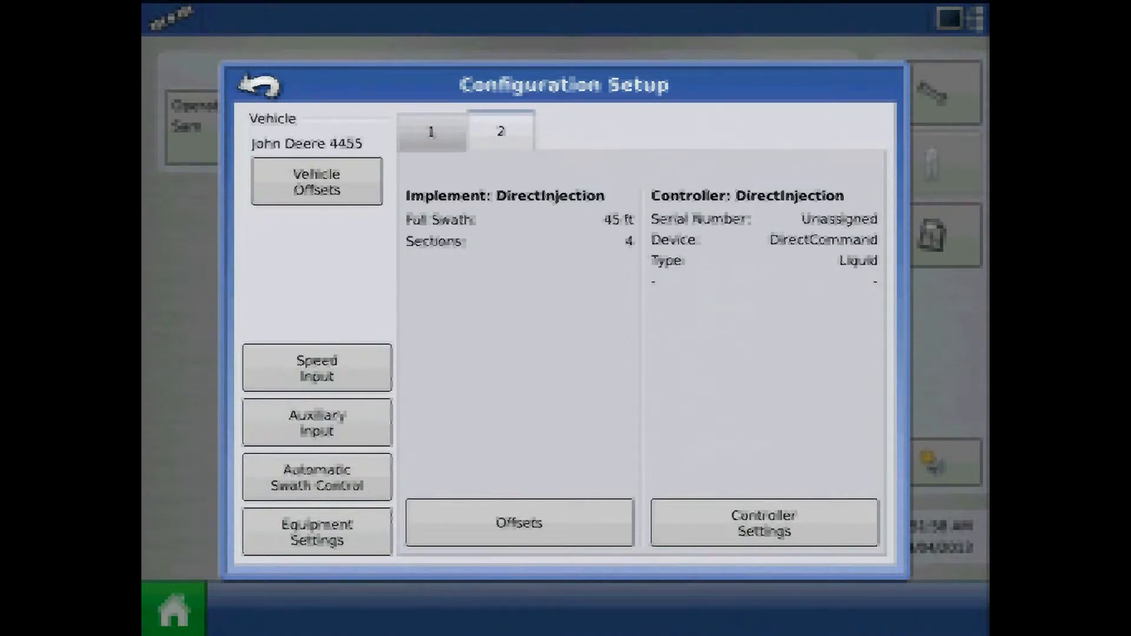
left_click(762, 522)
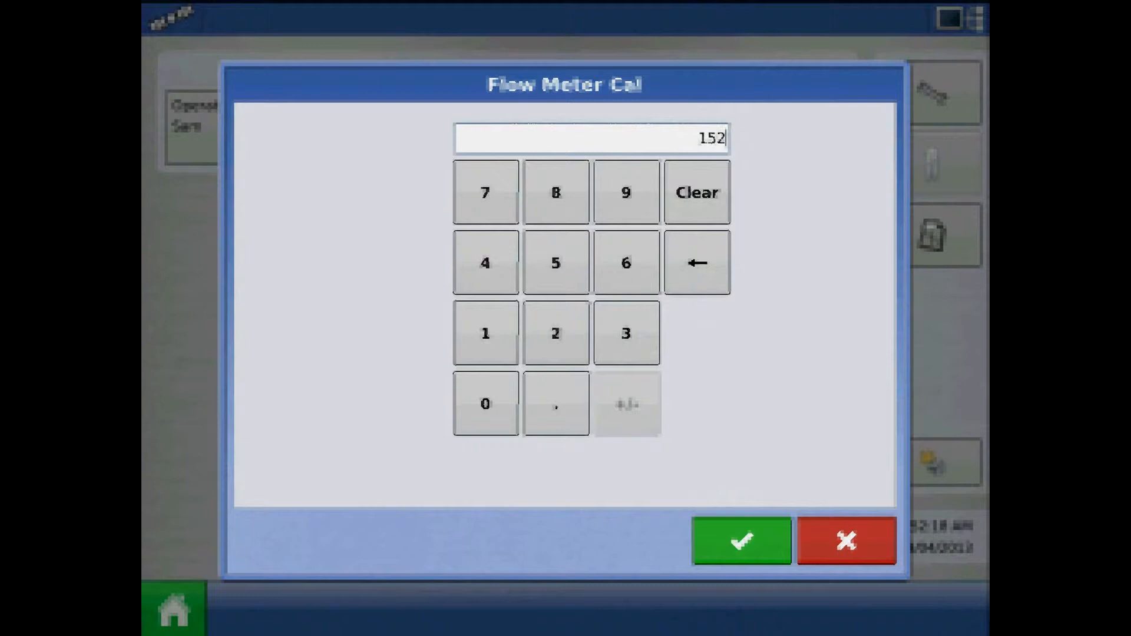
Dismiss the calibration keypad and launch the Pump Calibration Wizard for DirectInjection.
left_click(740, 540)
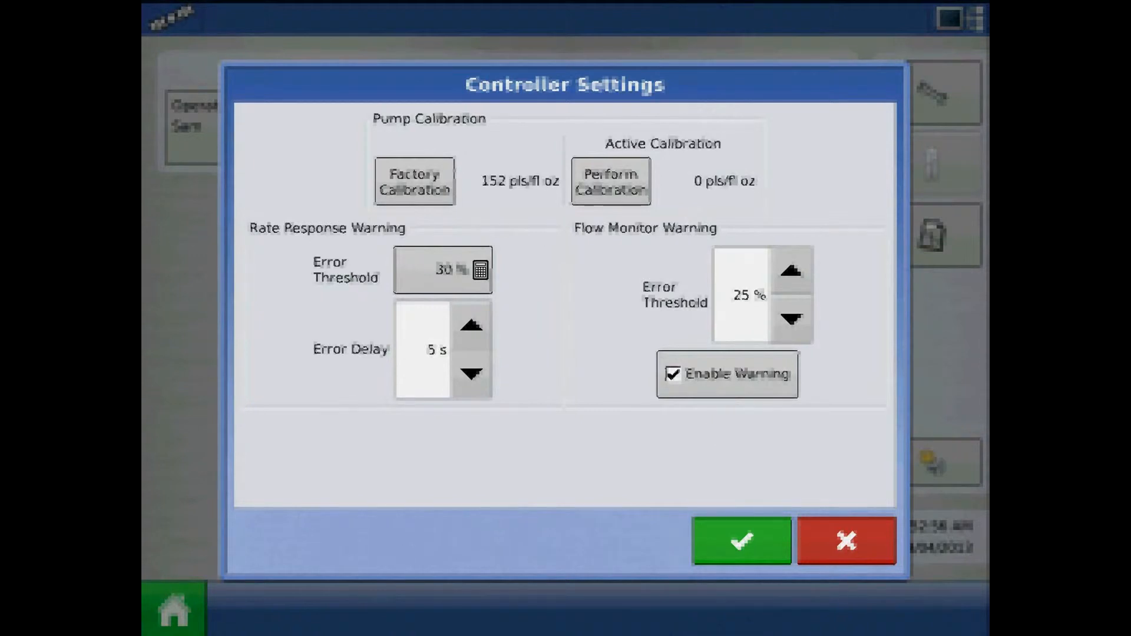
left_click(608, 180)
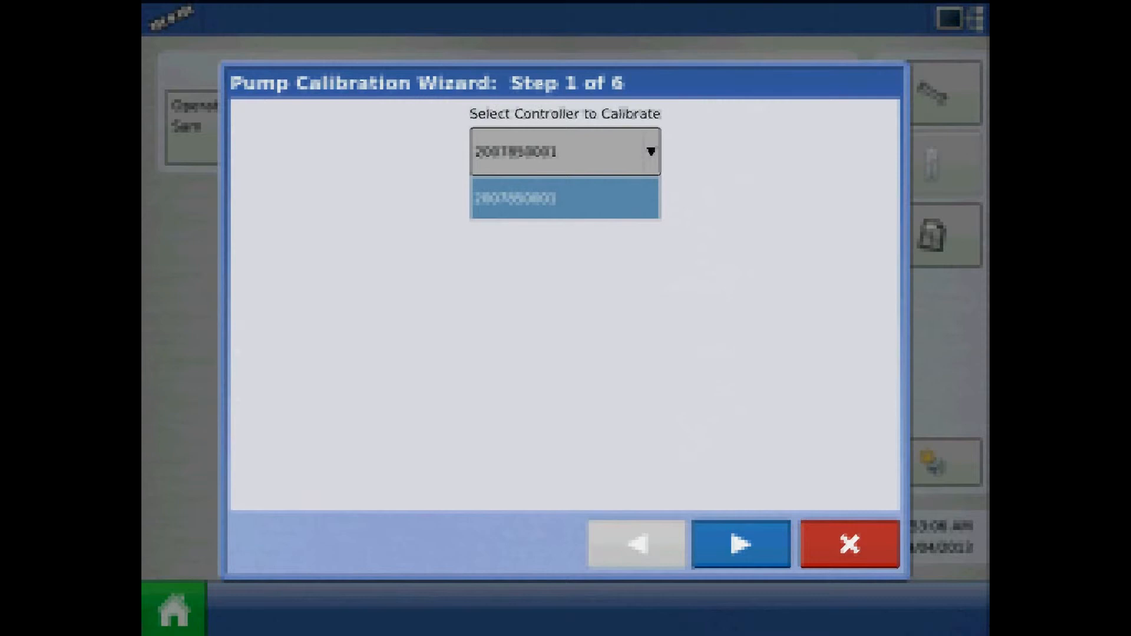
left_click(739, 543)
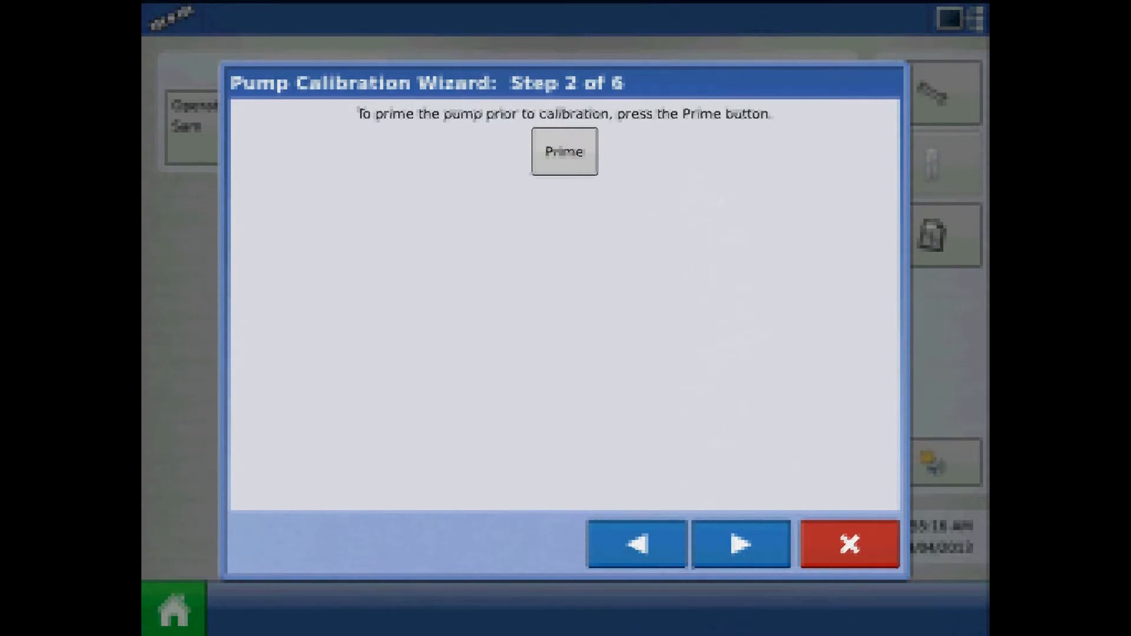
Prime the injection pump, running then stopping it, and return to the wizard.
left_click(564, 151)
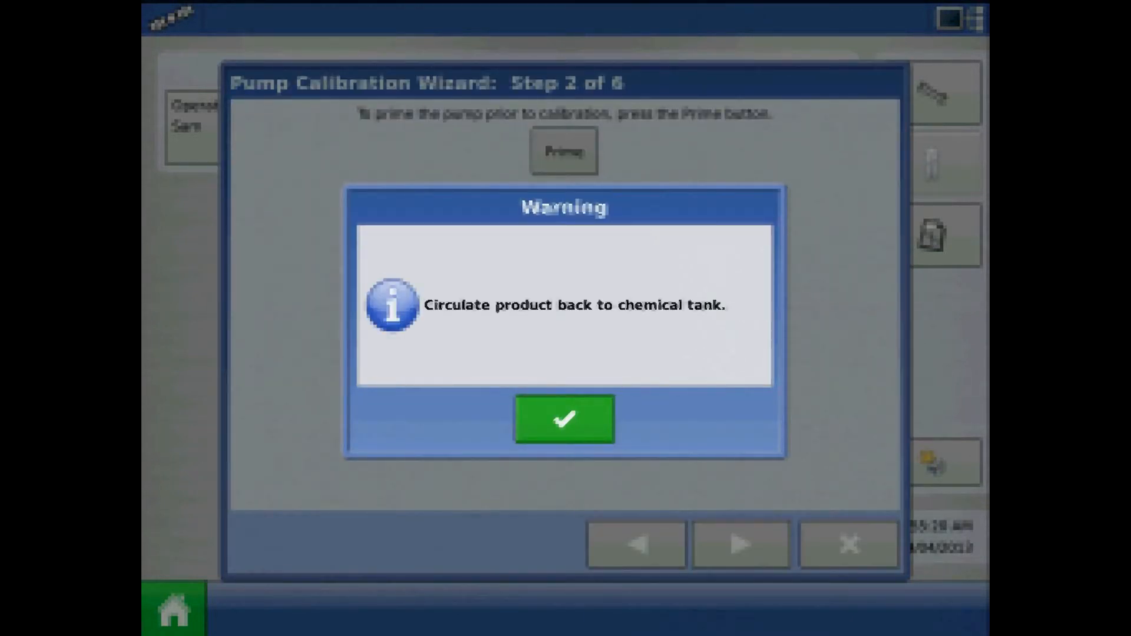
left_click(563, 419)
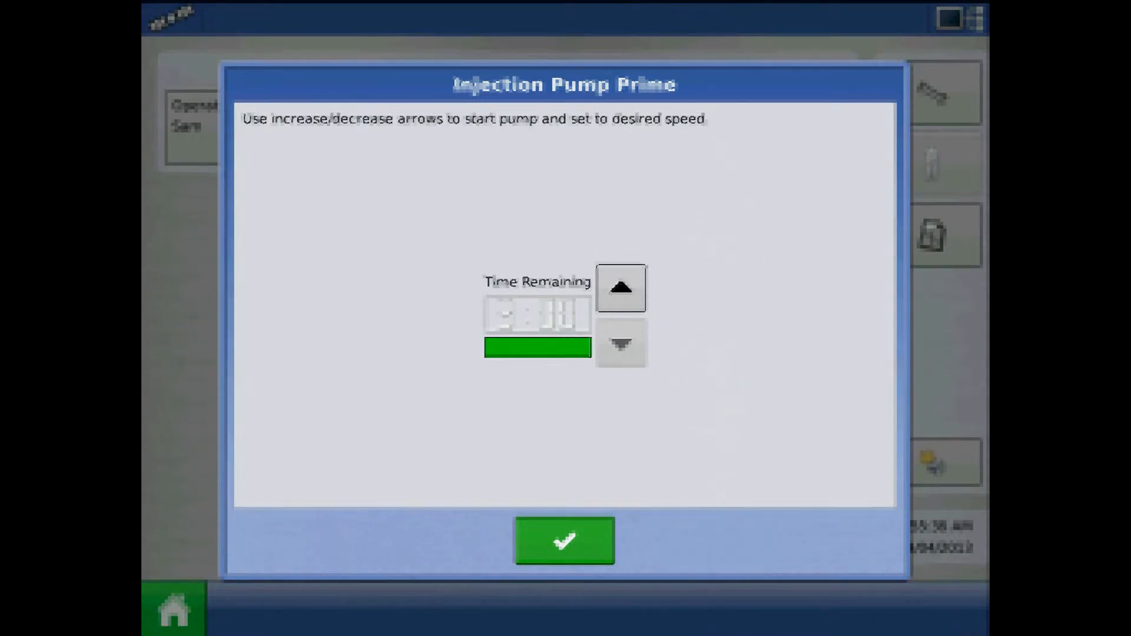
left_click(620, 343)
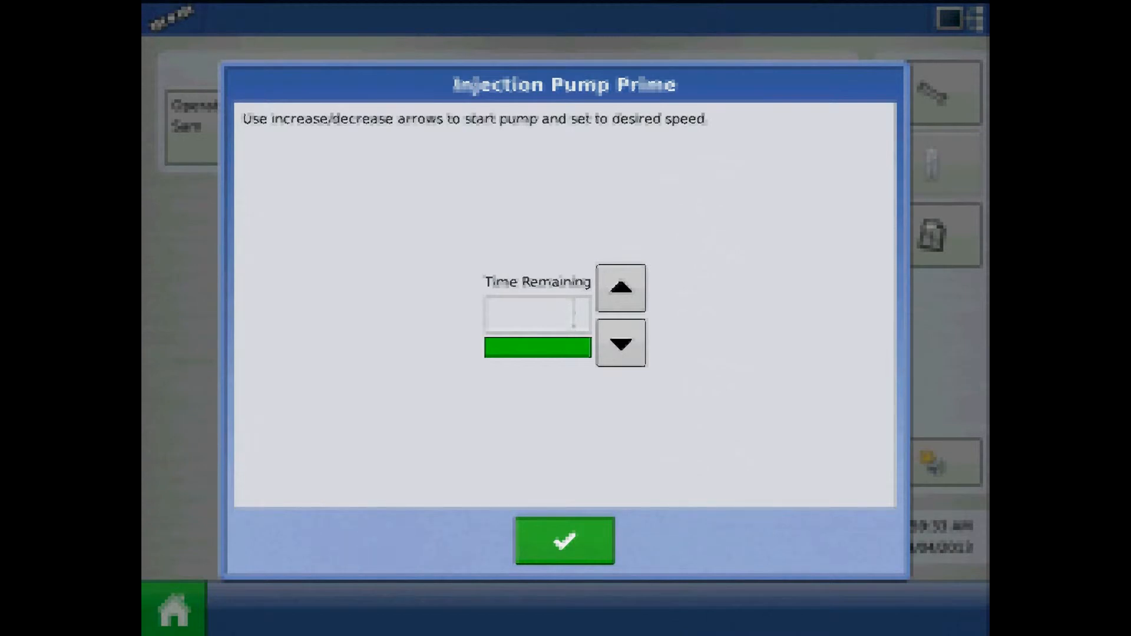
left_click(619, 343)
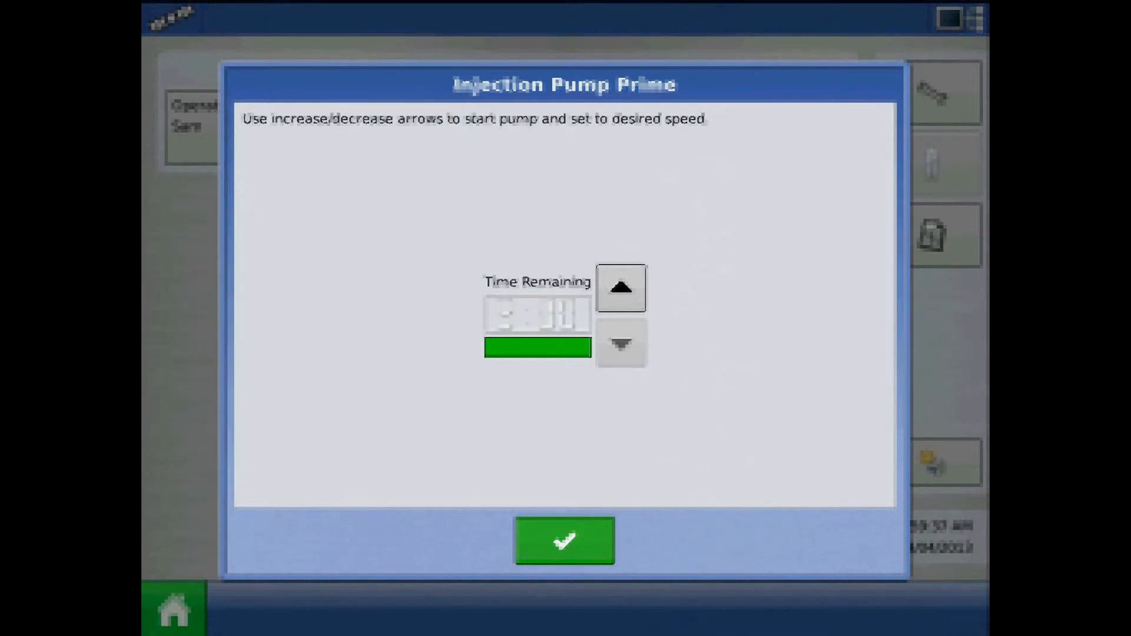
left_click(563, 540)
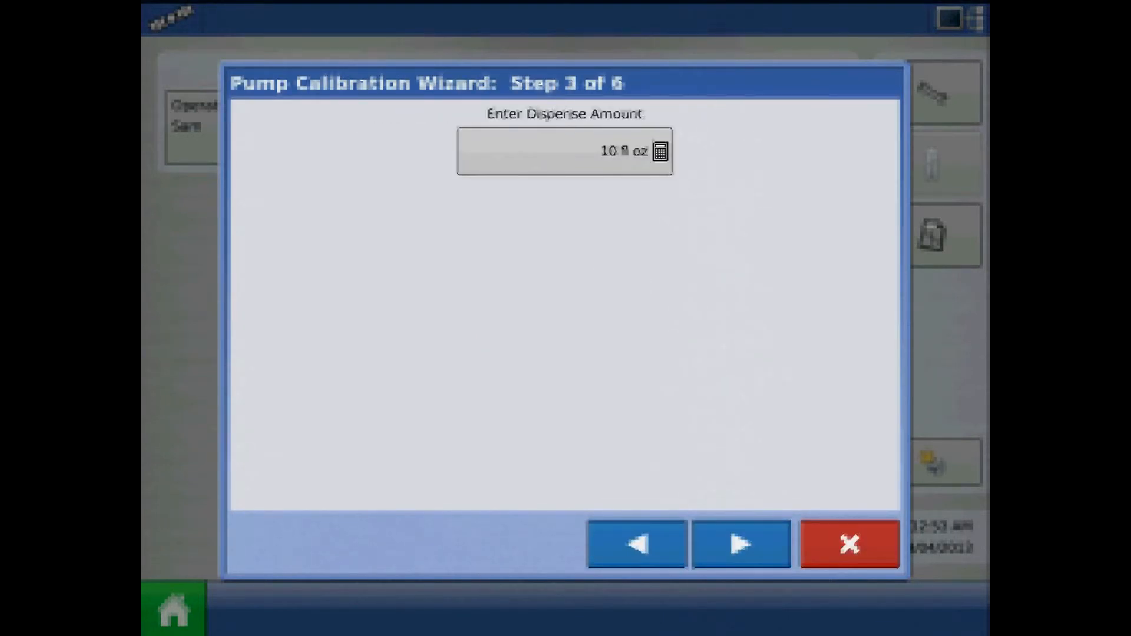
Keep 10 fl oz as dispense amount and acknowledge the container warning.
left_click(564, 151)
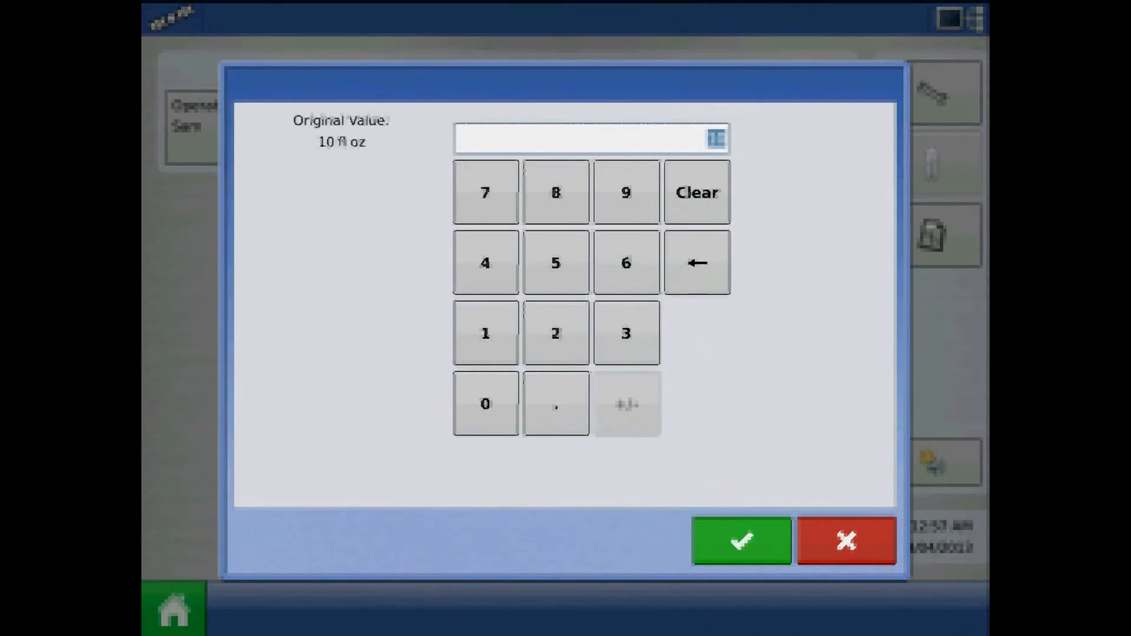
left_click(556, 192)
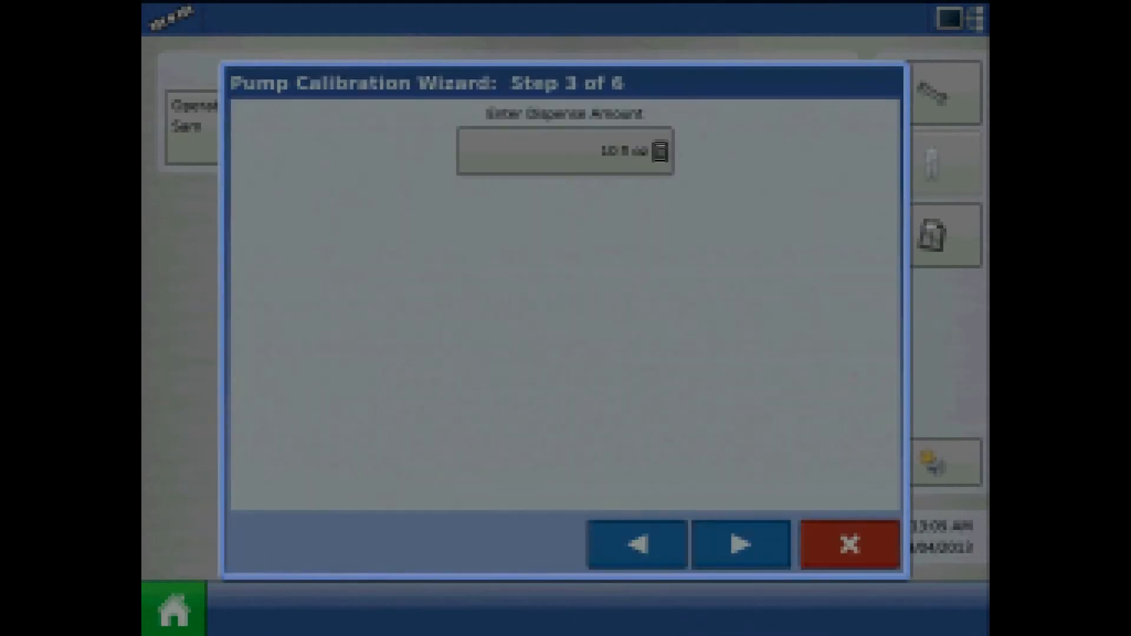
left_click(740, 545)
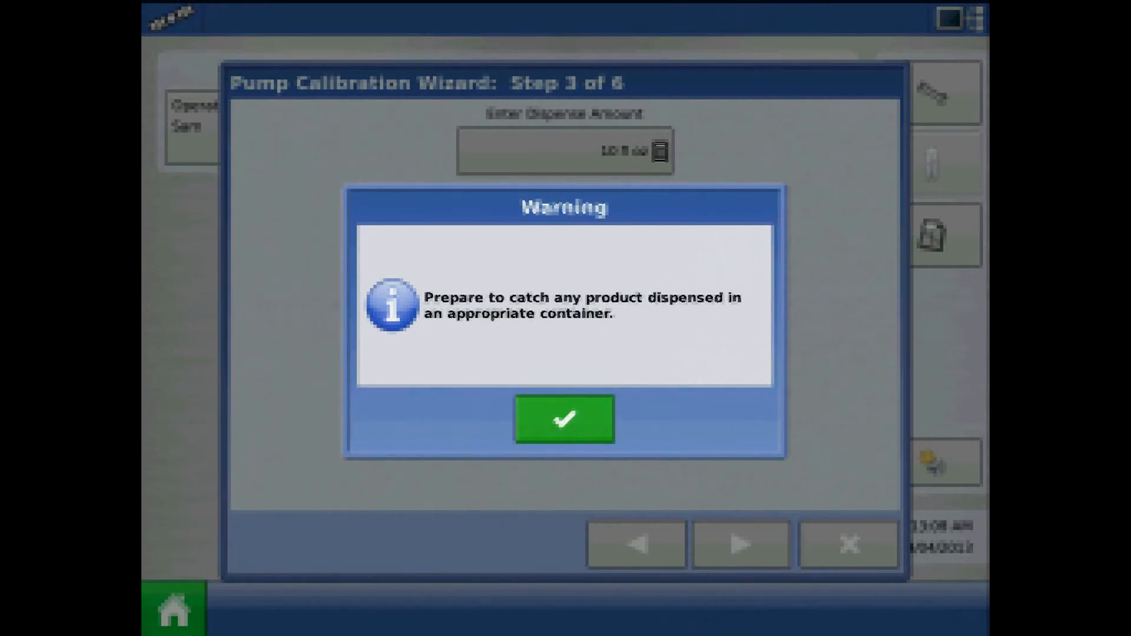
left_click(563, 419)
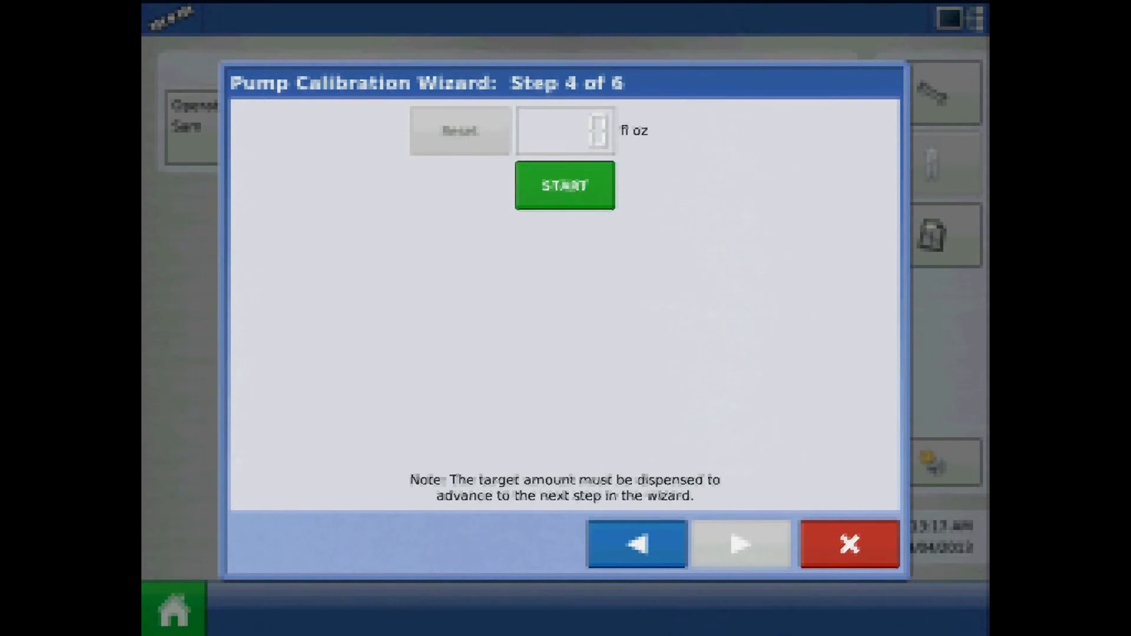
Dispense the 10 fl oz target and enter 10.07 fl oz as actually dispensed.
left_click(564, 185)
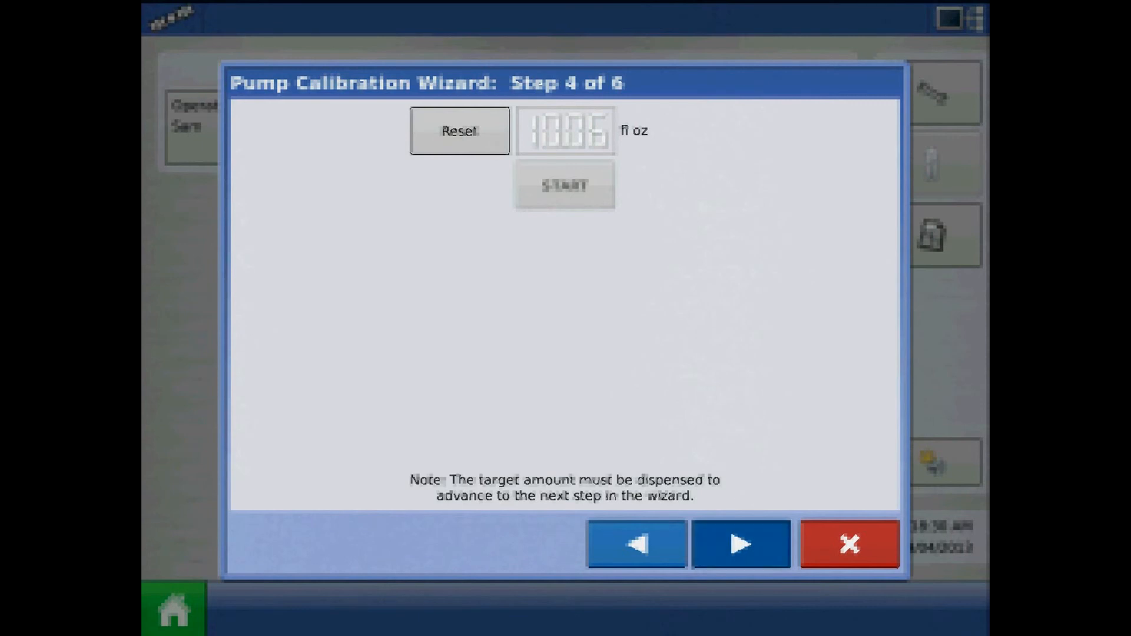
left_click(740, 544)
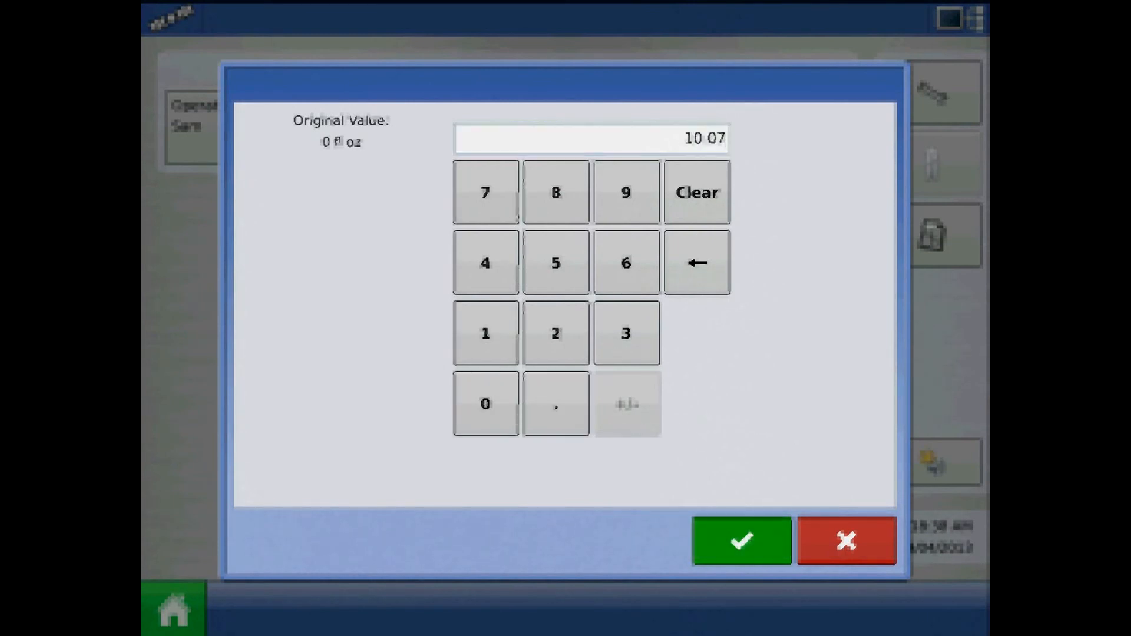
left_click(739, 540)
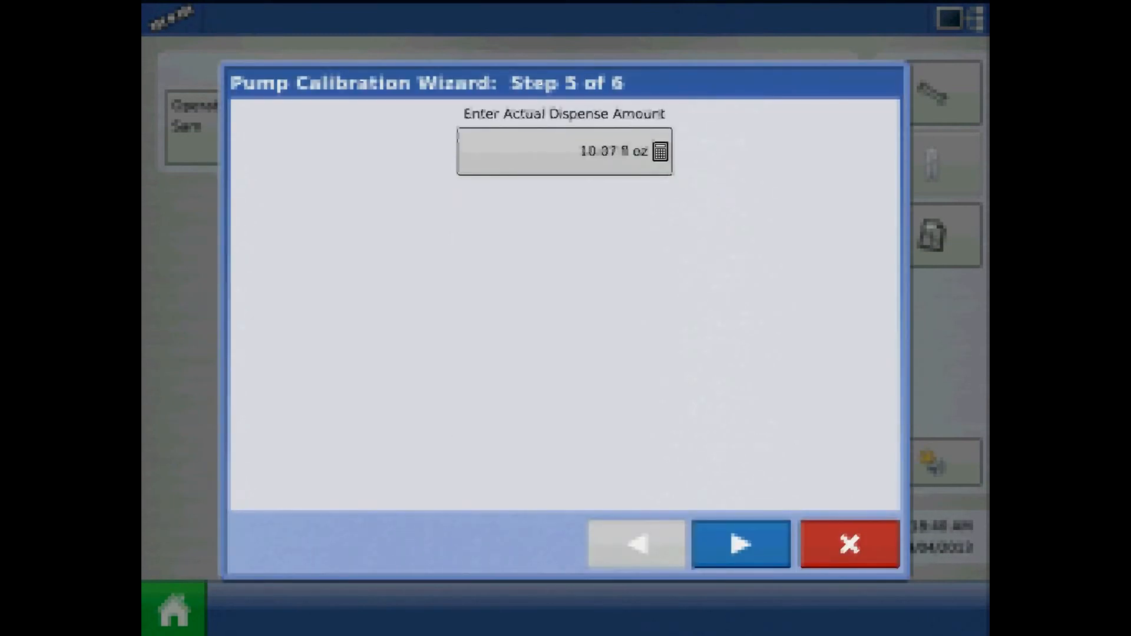
Accept the 152.55 pls/fl oz calibration and close Controller Settings.
left_click(740, 542)
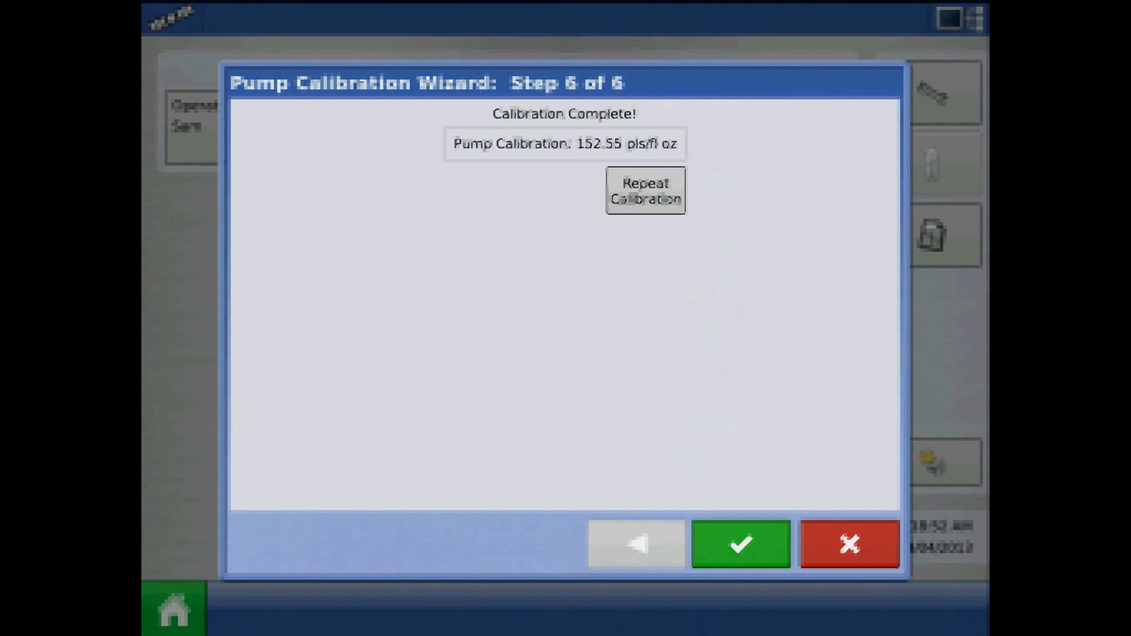
left_click(739, 543)
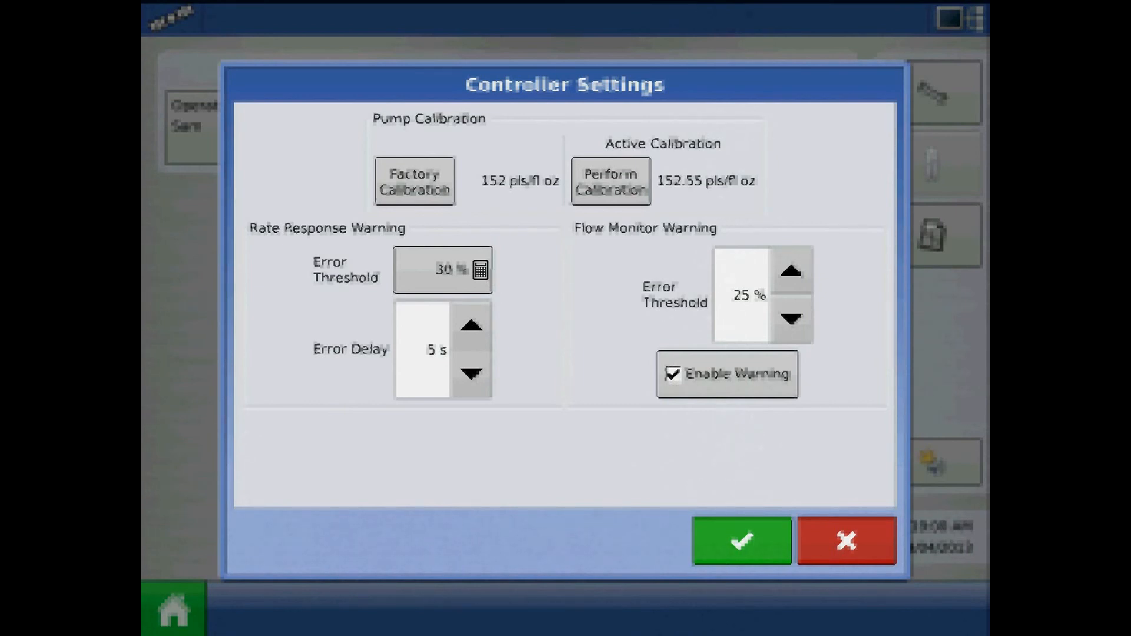
left_click(740, 539)
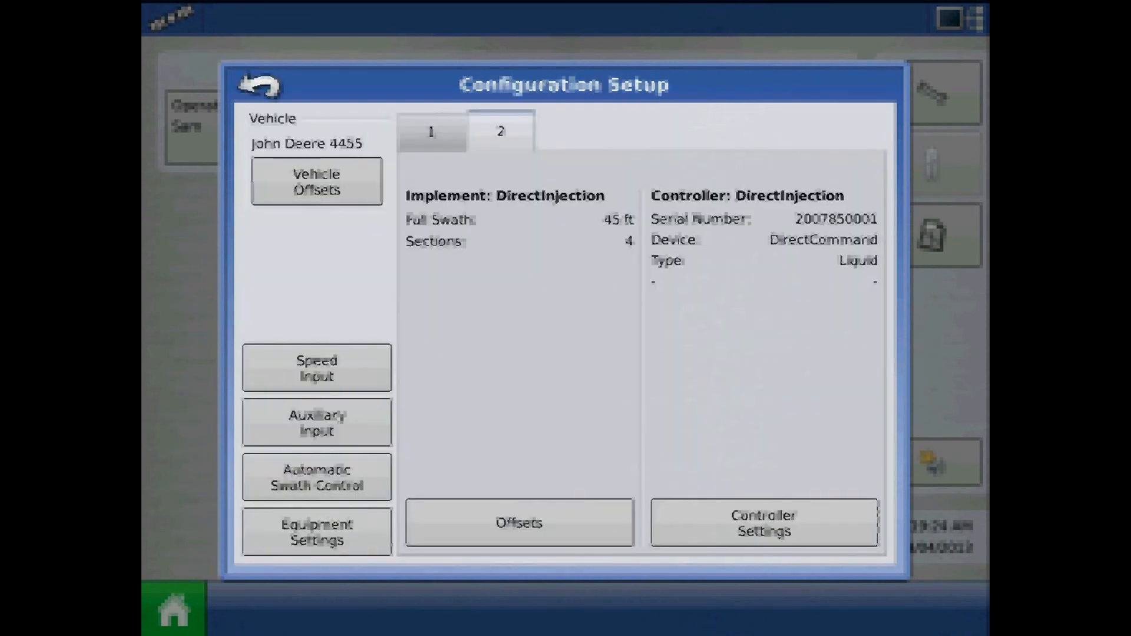